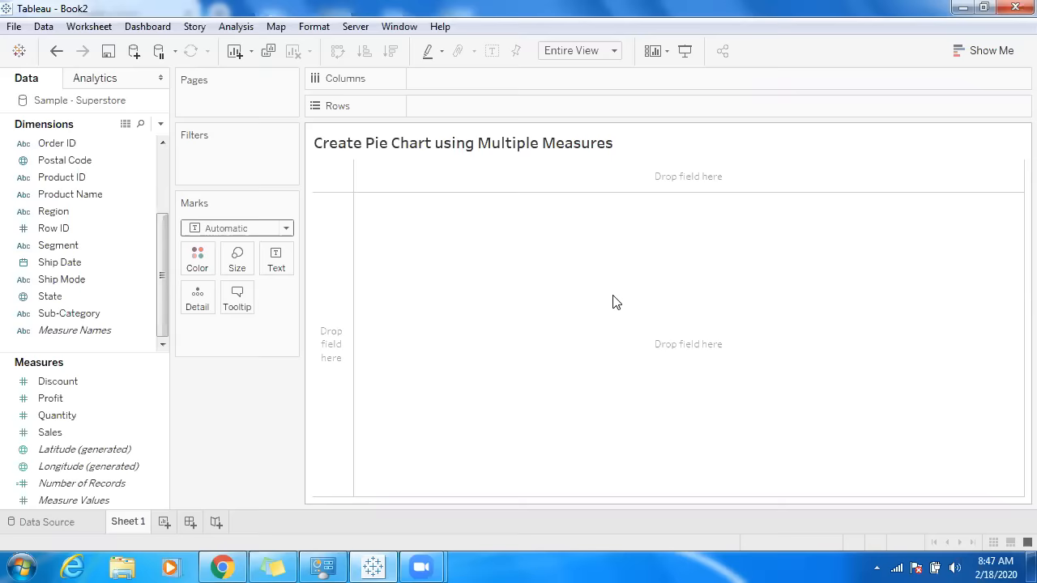
pyautogui.moveTo(239, 397)
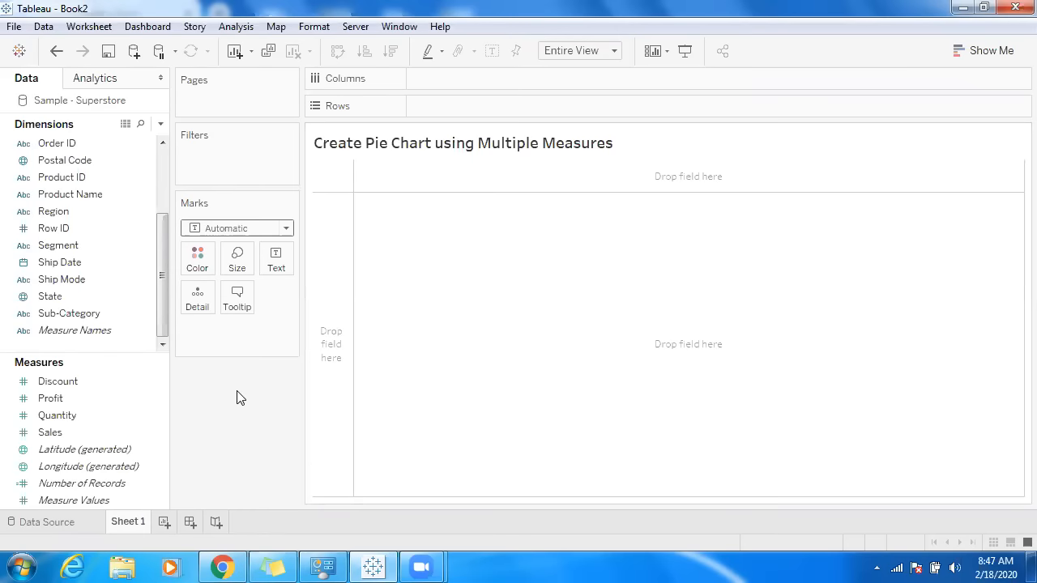
# - Resize the Data pane divider so the Measure Values field is fully visible
pyautogui.click(50, 398)
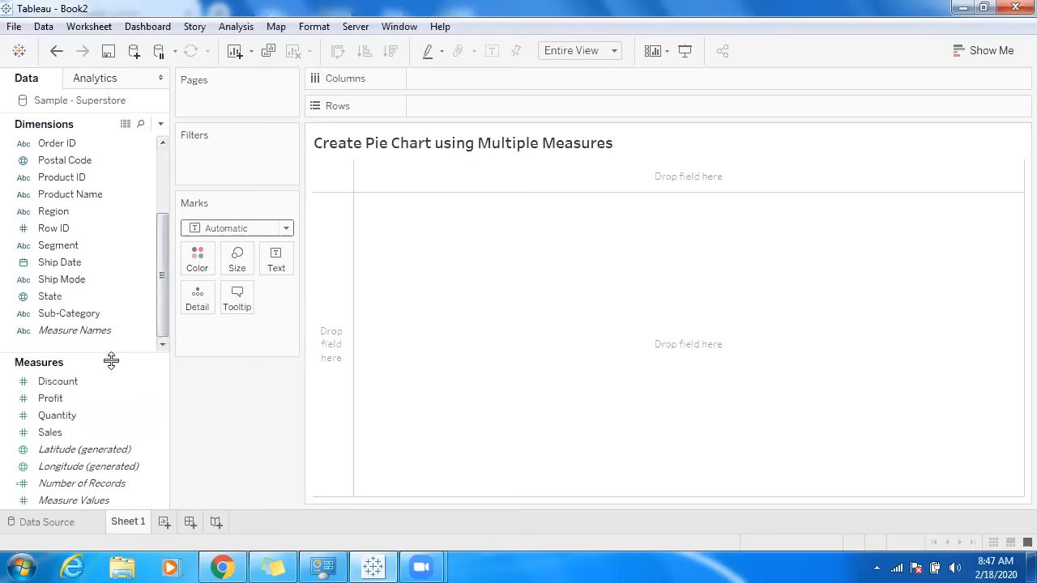
pyautogui.moveTo(110, 360); pyautogui.dragTo(110, 350)
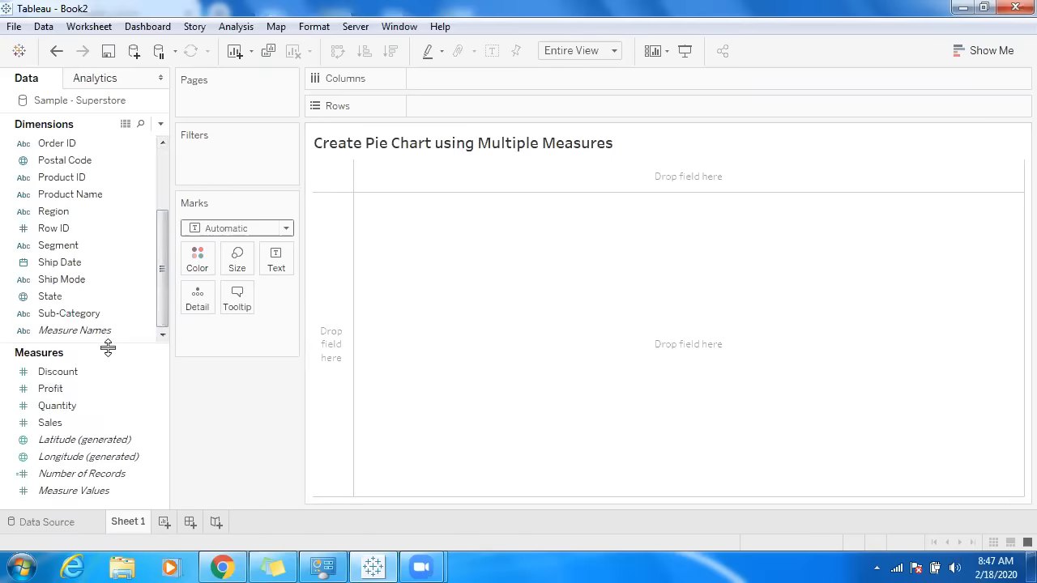
pyautogui.moveTo(74, 489)
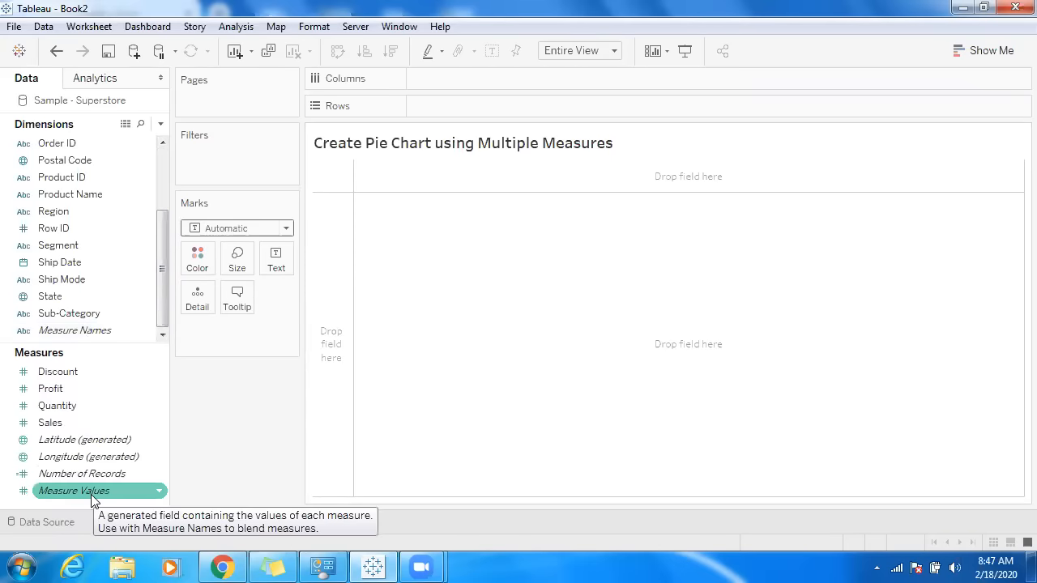
pyautogui.moveTo(75, 331)
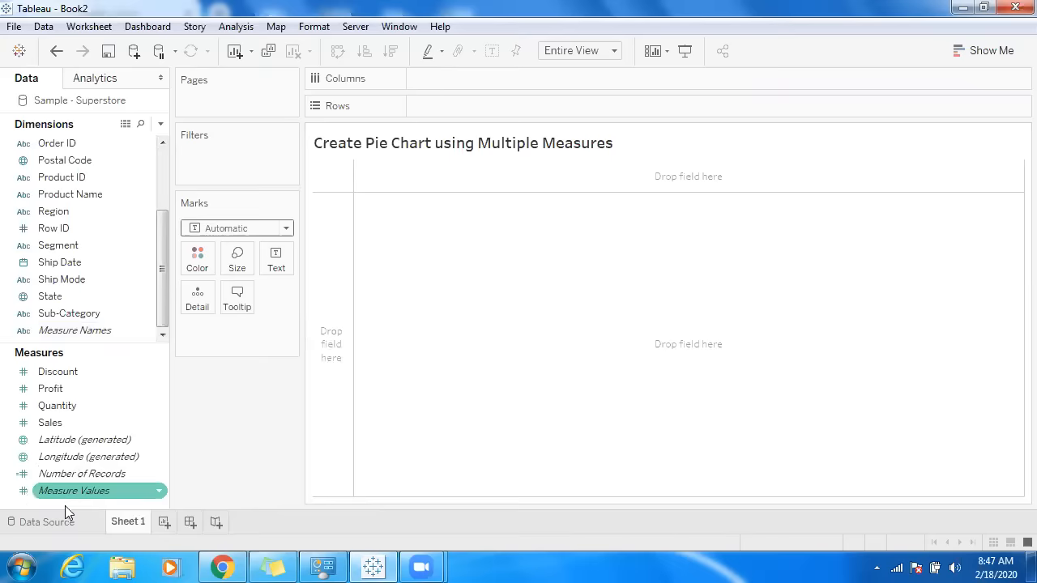
# - Add Measure Names to Columns and Measure Values to Rows, giving one bar per measure
pyautogui.click(74, 489)
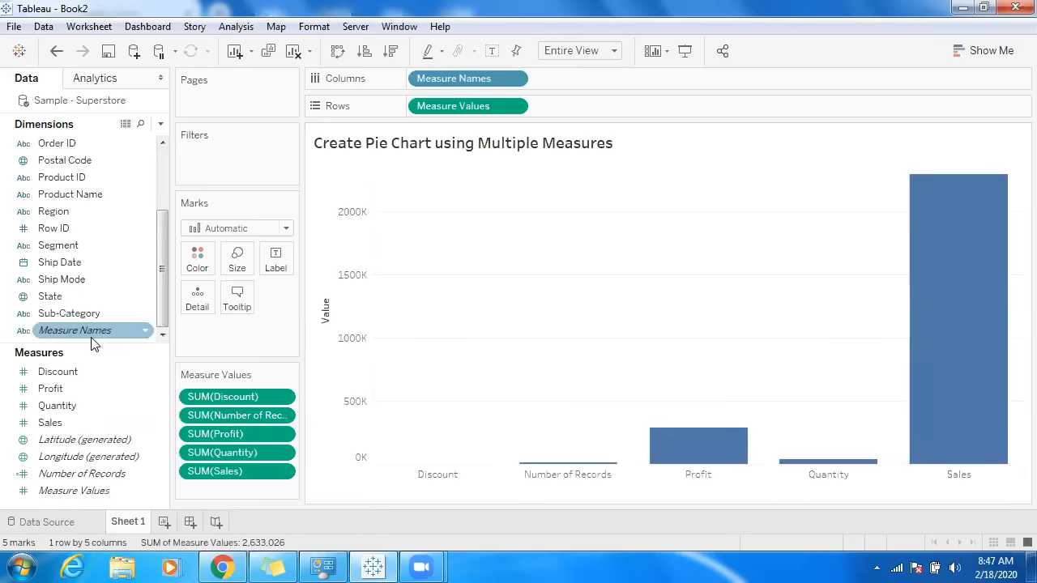
pyautogui.moveTo(237, 258)
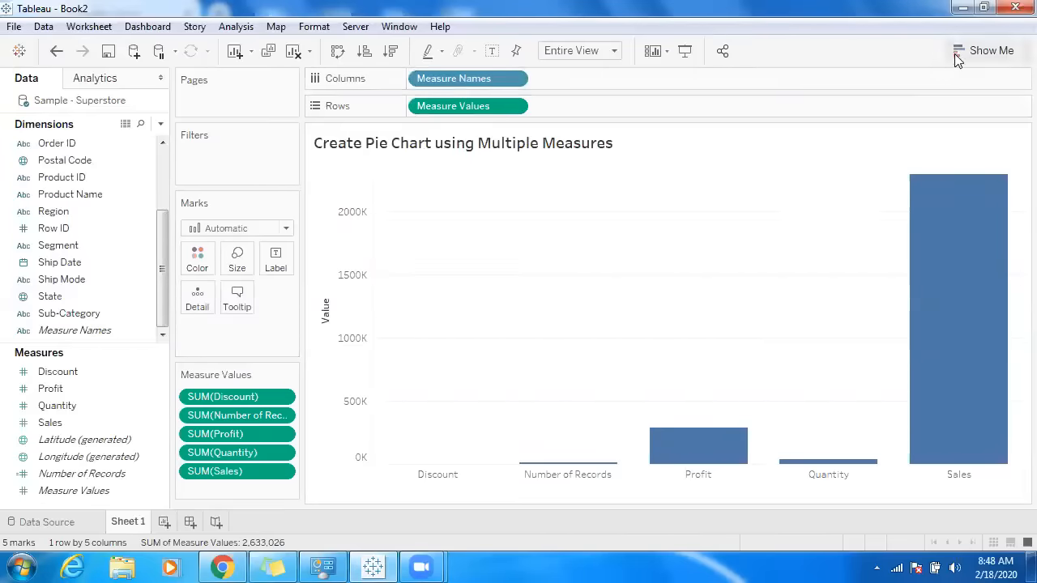
# - Switch the bar chart to a pie chart via Show Me, slices coloured by Measure Names
pyautogui.click(990, 50)
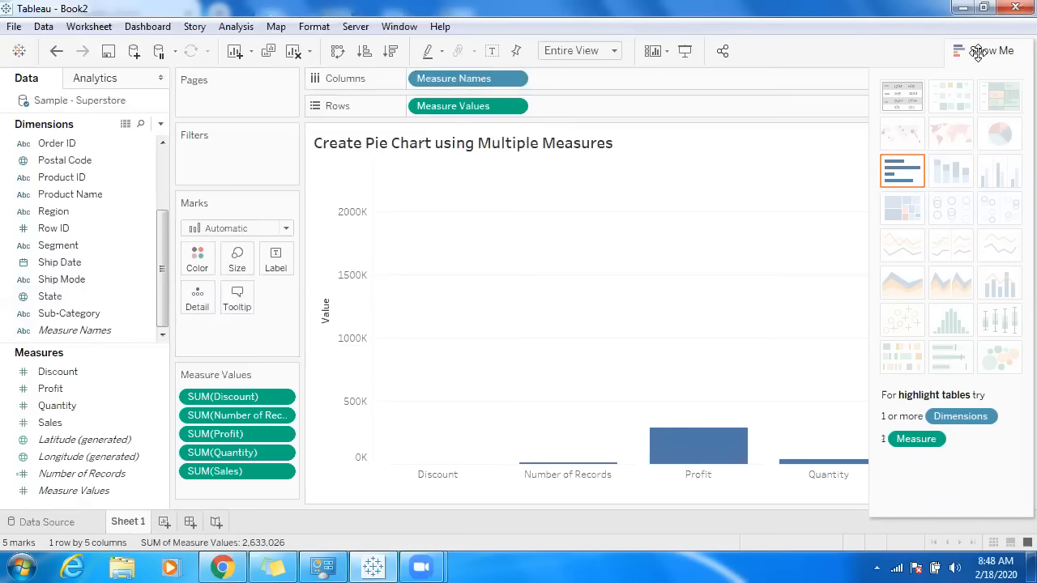
pyautogui.click(985, 50)
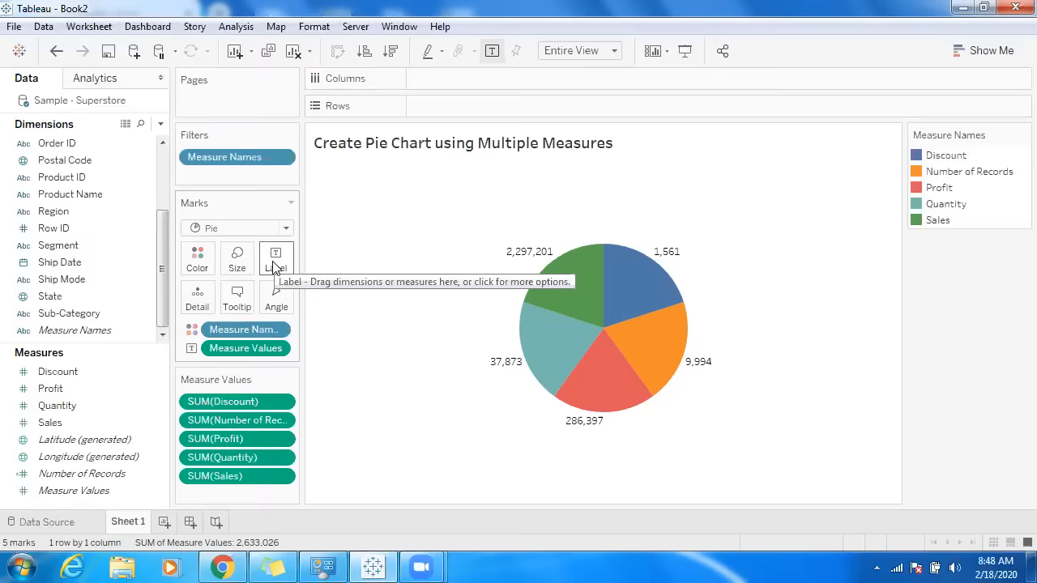
pyautogui.moveTo(454, 376)
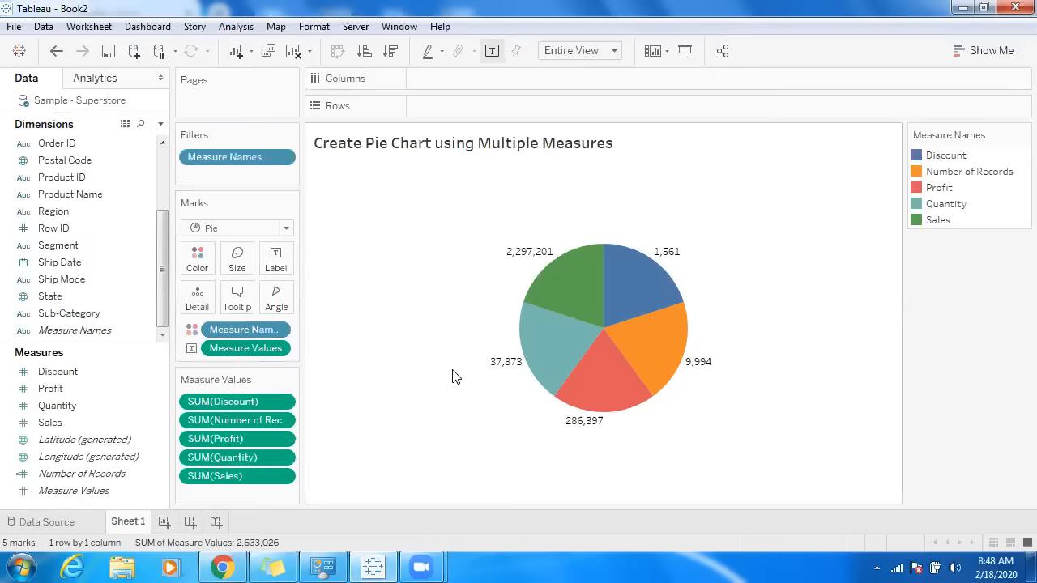
pyautogui.moveTo(654, 358)
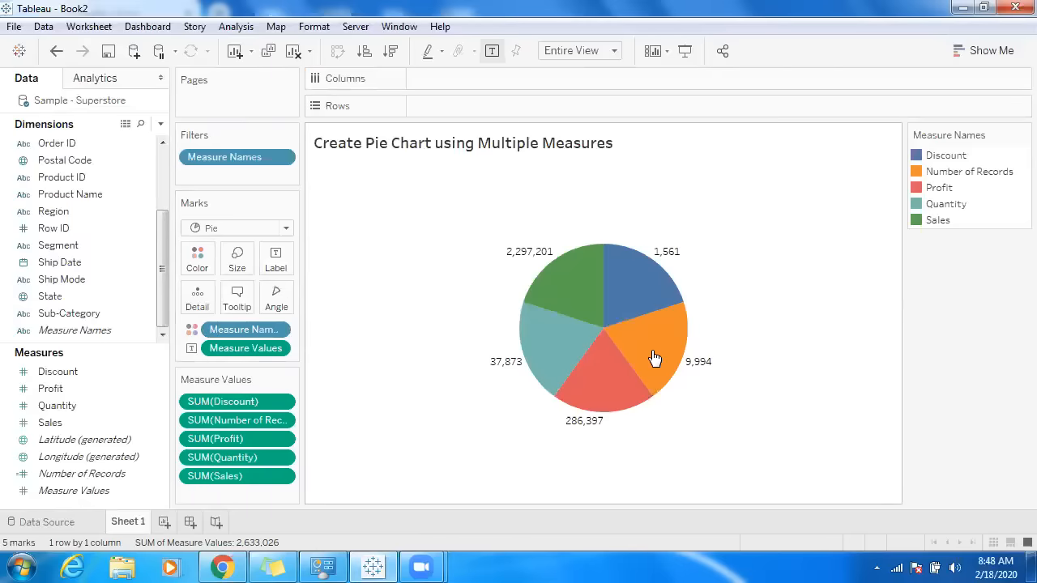
pyautogui.moveTo(570, 306)
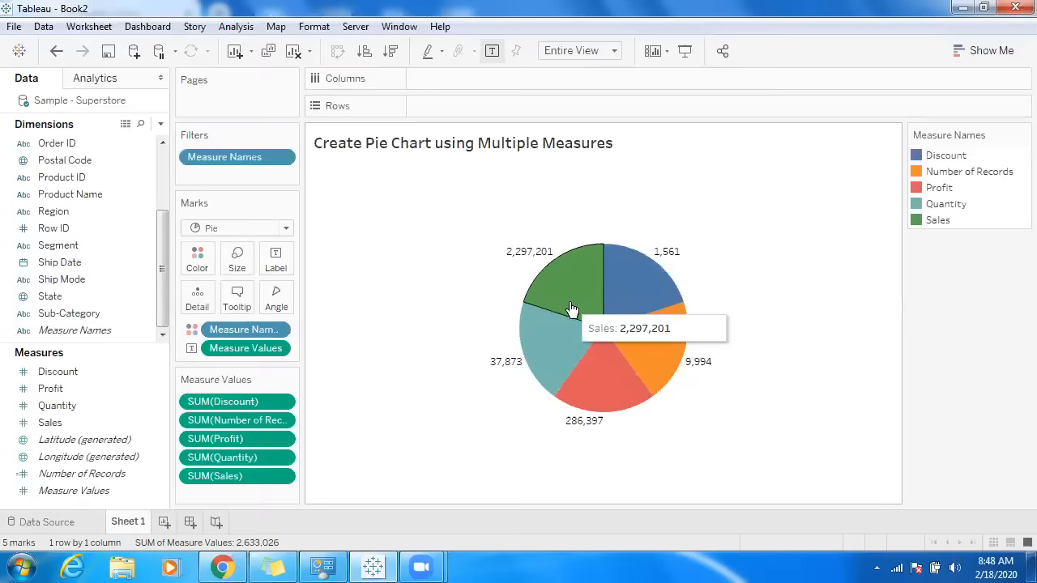
pyautogui.moveTo(559, 283)
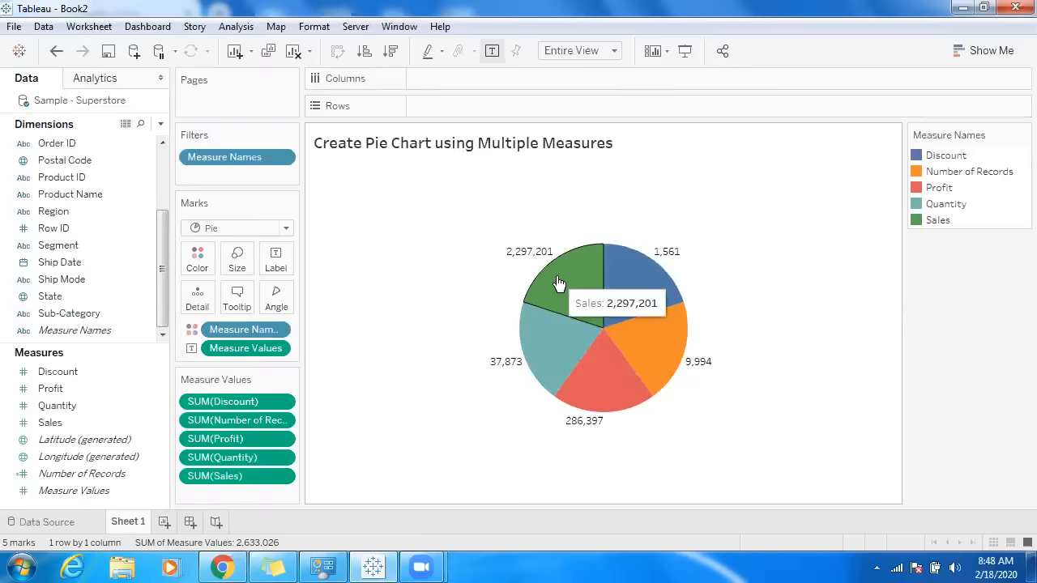
pyautogui.moveTo(630, 366)
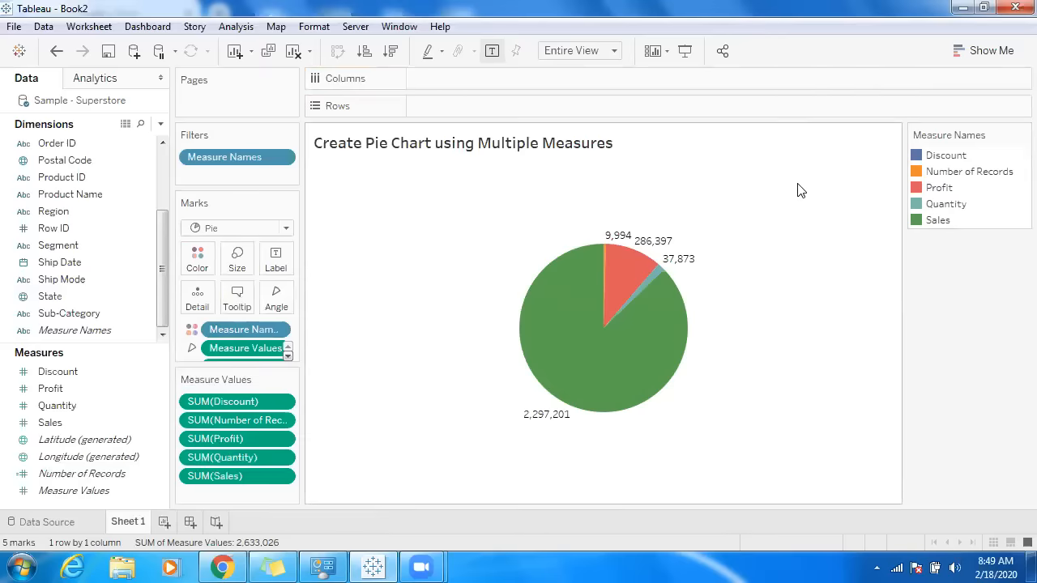
pyautogui.moveTo(298, 168)
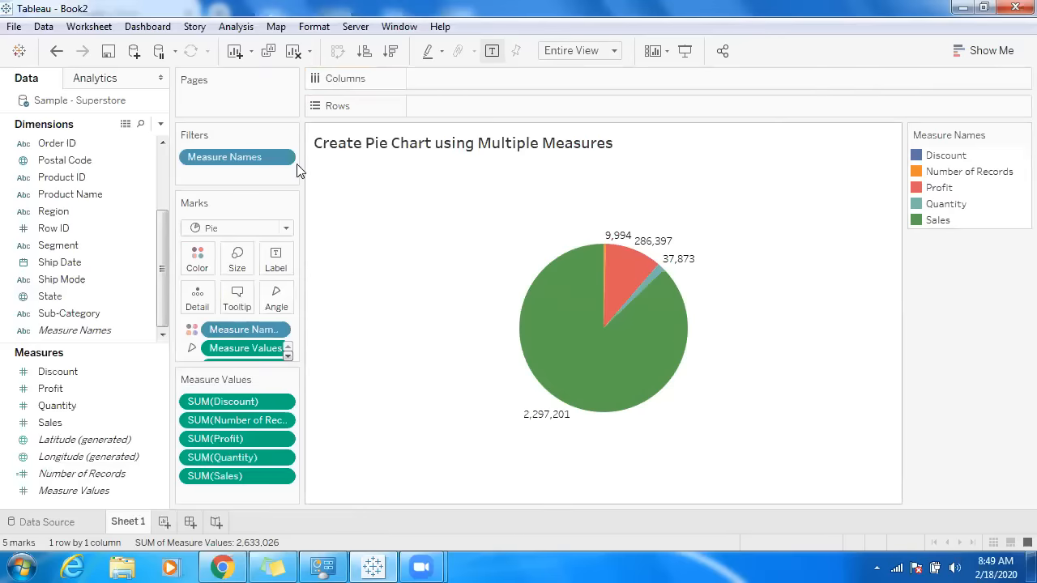
# - Show the Measure Names filter and keep only the Profit and Sales slices
pyautogui.click(282, 157)
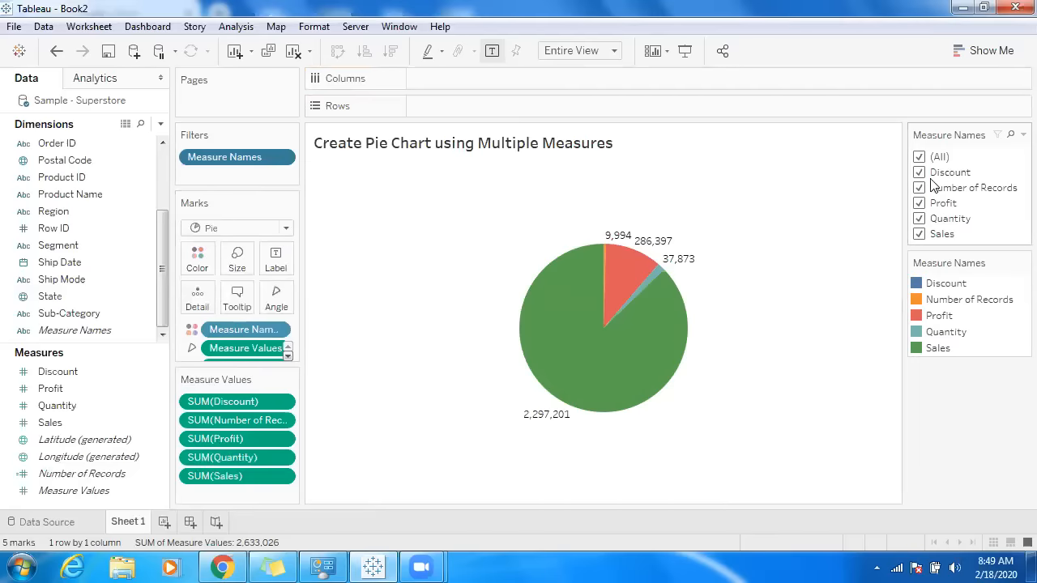
pyautogui.click(918, 171)
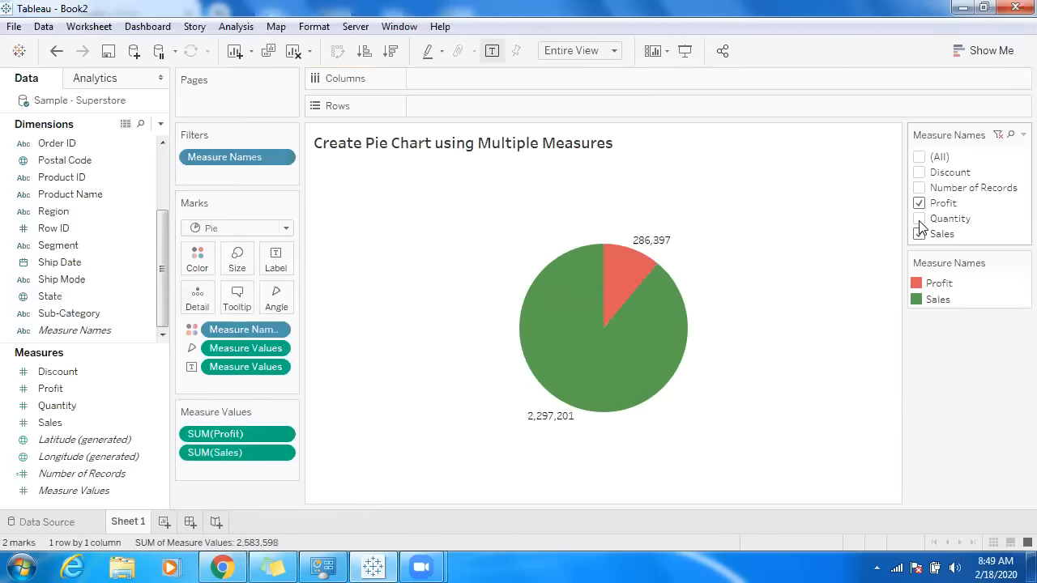
pyautogui.click(918, 233)
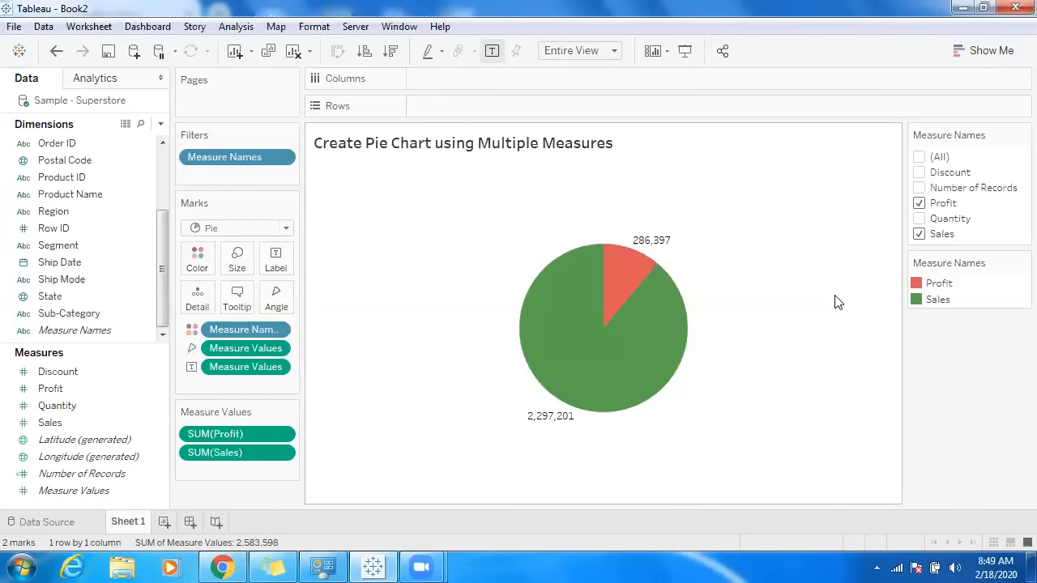